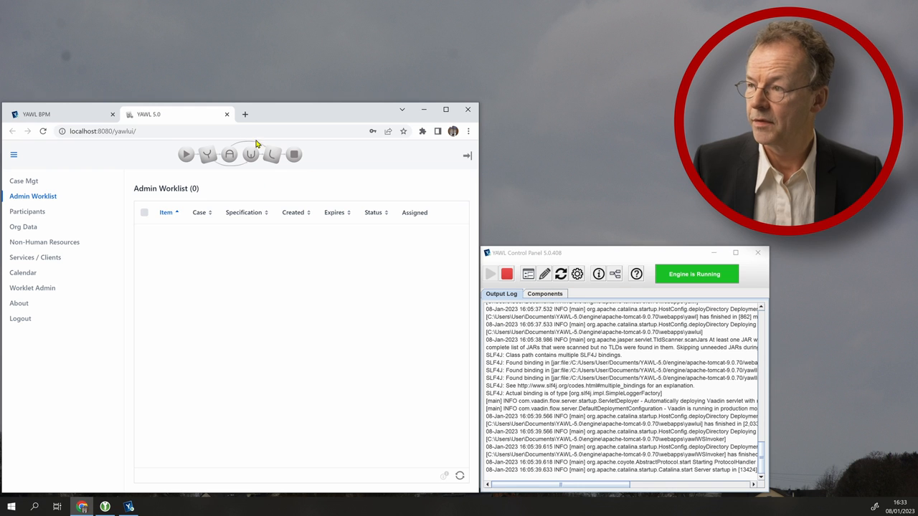
mouse_move(258, 311)
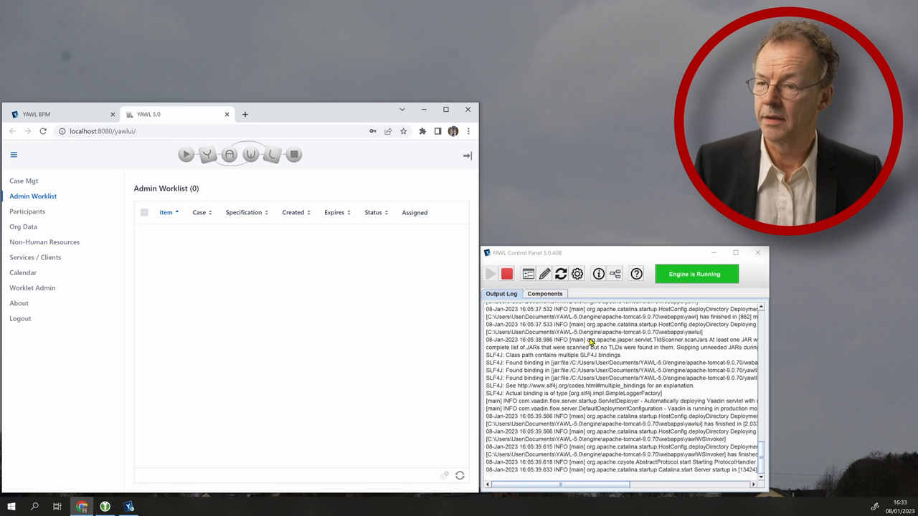
mouse_move(588, 295)
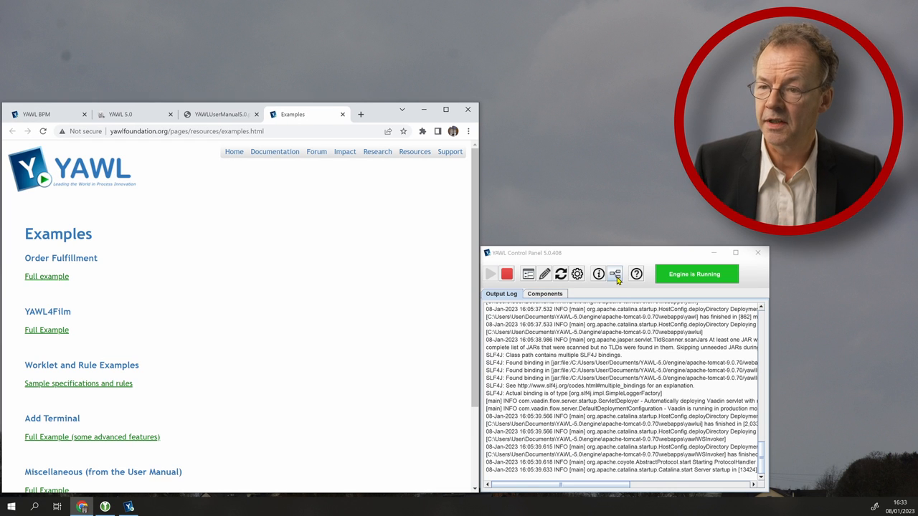
mouse_move(620, 370)
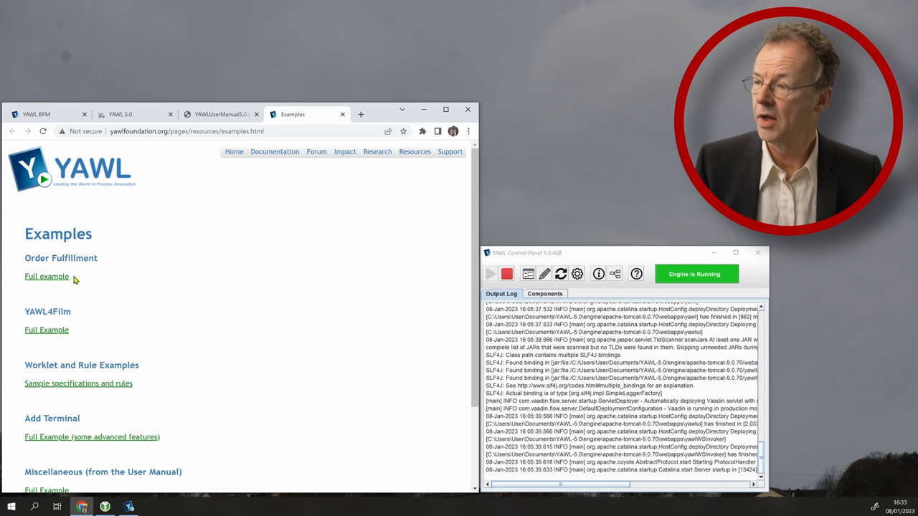
mouse_move(141, 405)
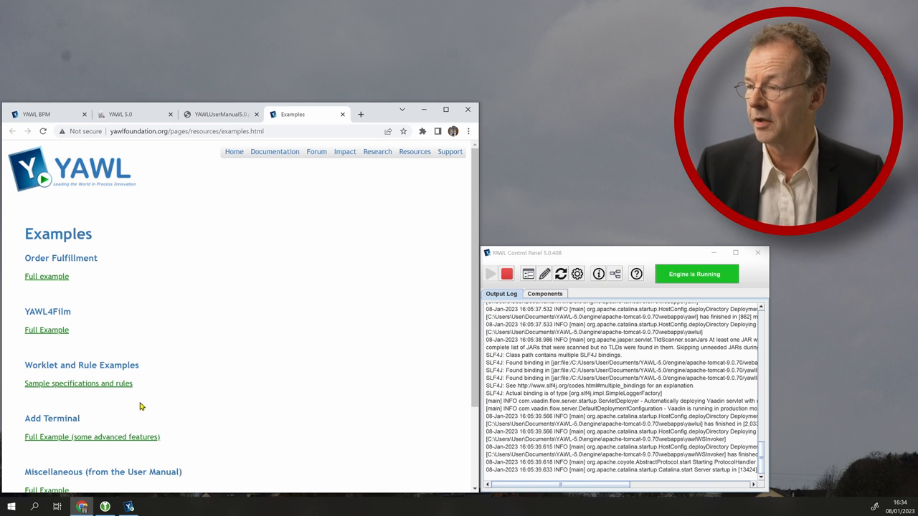
Step: Scroll the Examples page to see the Order Fulfillment, YAWL4Film, Worklet and other example links
scroll("down", 3)
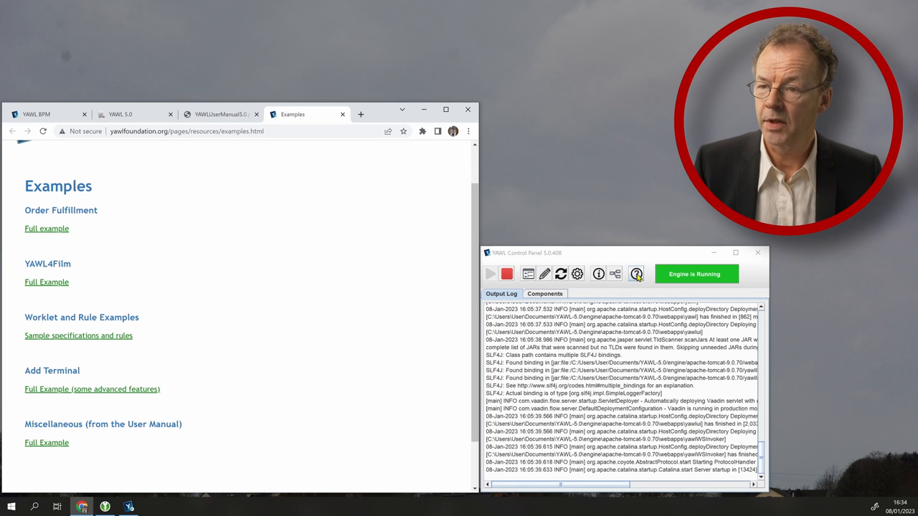
left_click(636, 274)
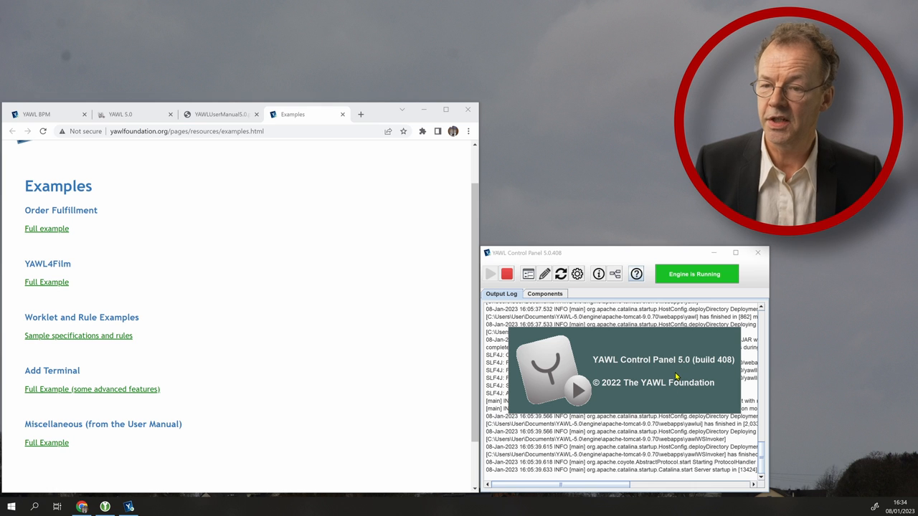
mouse_move(723, 367)
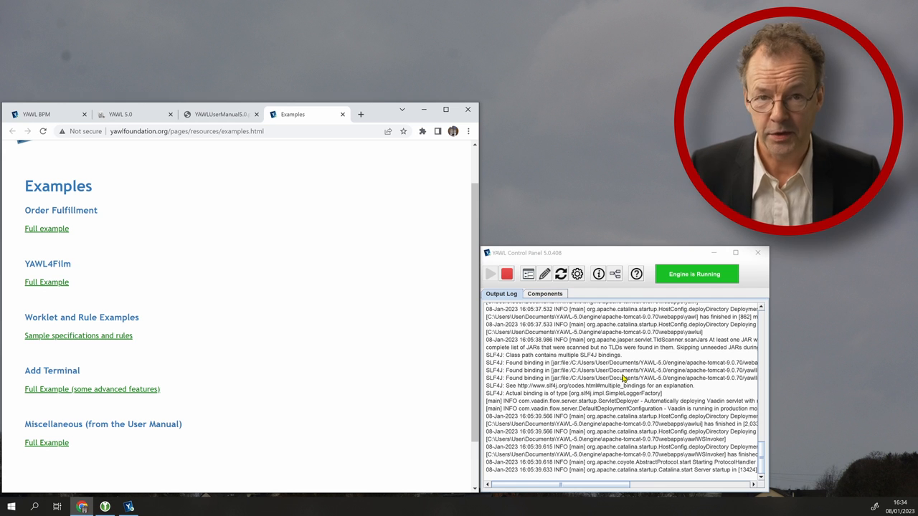
left_click(43, 114)
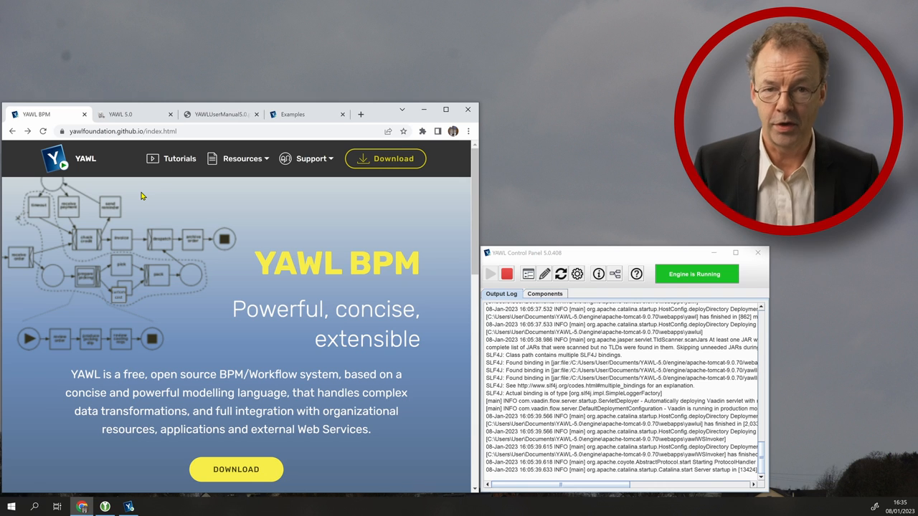
mouse_move(224, 256)
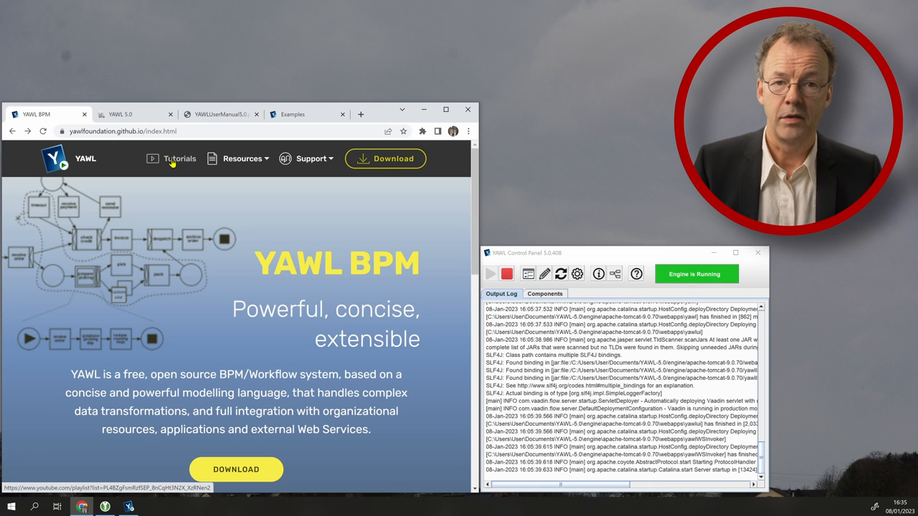
Step: Go to the Tutorials section from the YAWL BPM home page navigation
left_click(179, 158)
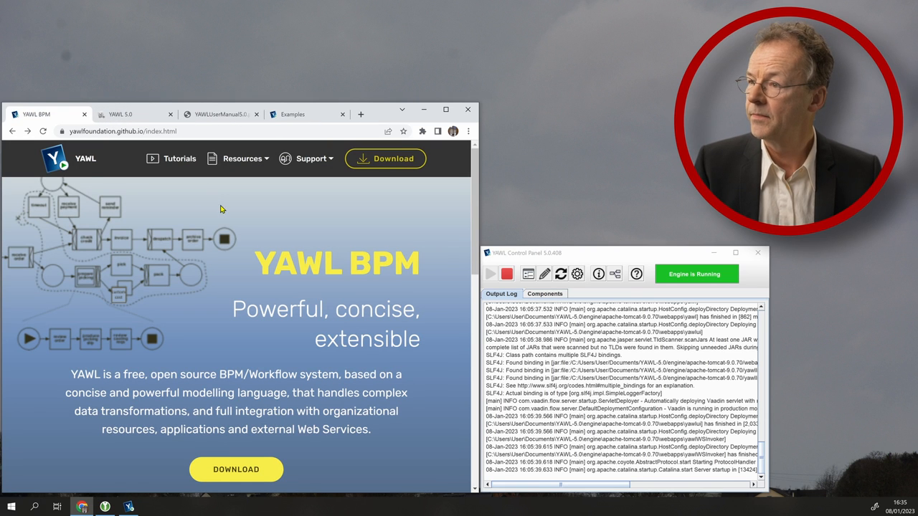
Step: Show the YAWL Book page for Modern Business Process Automation via the Resources menu
left_click(242, 157)
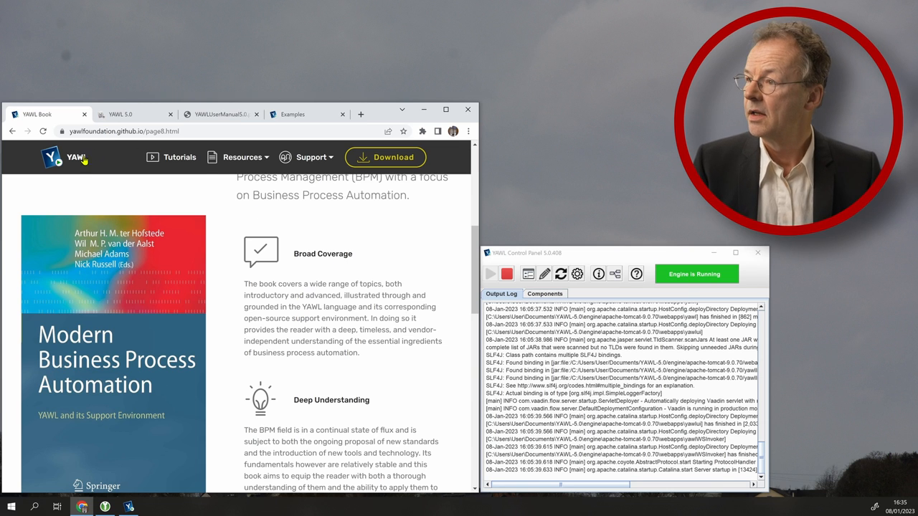
left_click(243, 156)
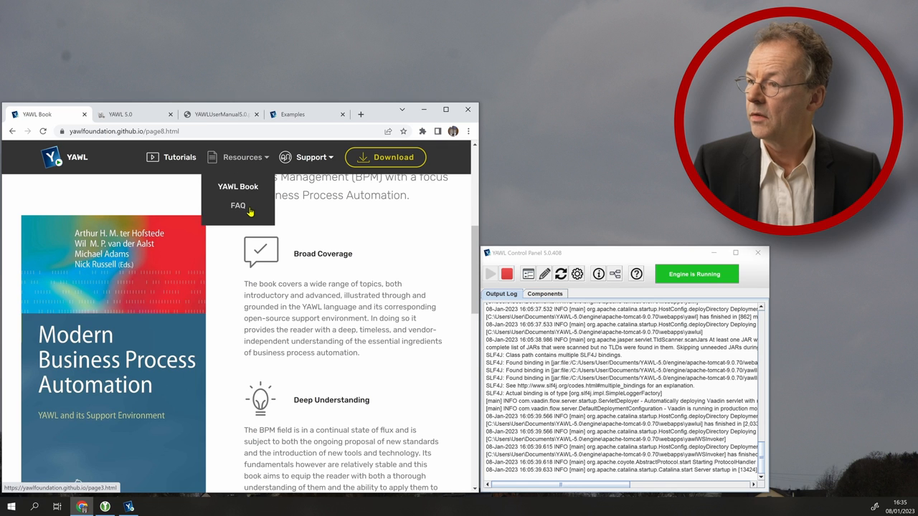
Step: Show the Frequently Asked Questions page, then bring up the Support menu
left_click(238, 206)
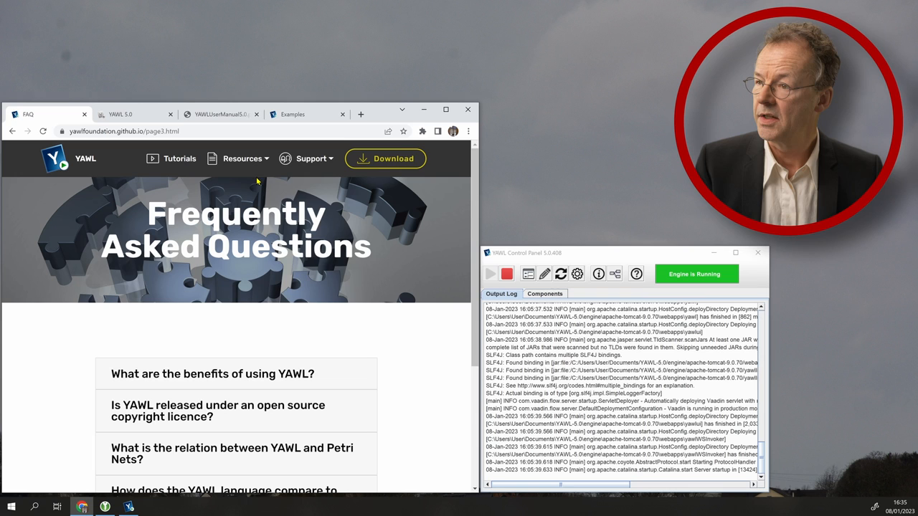
left_click(311, 158)
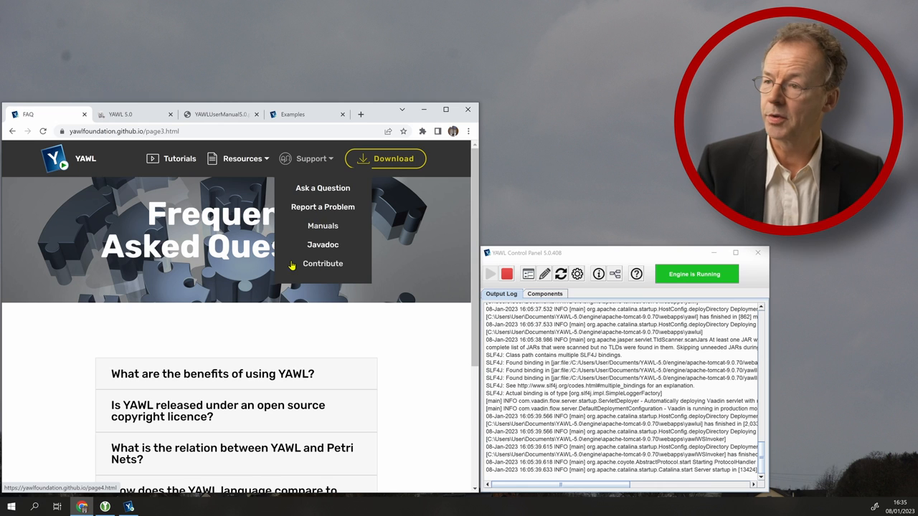
Step: Show the Manuals page presenting the User Manual and Technical Manual
left_click(322, 225)
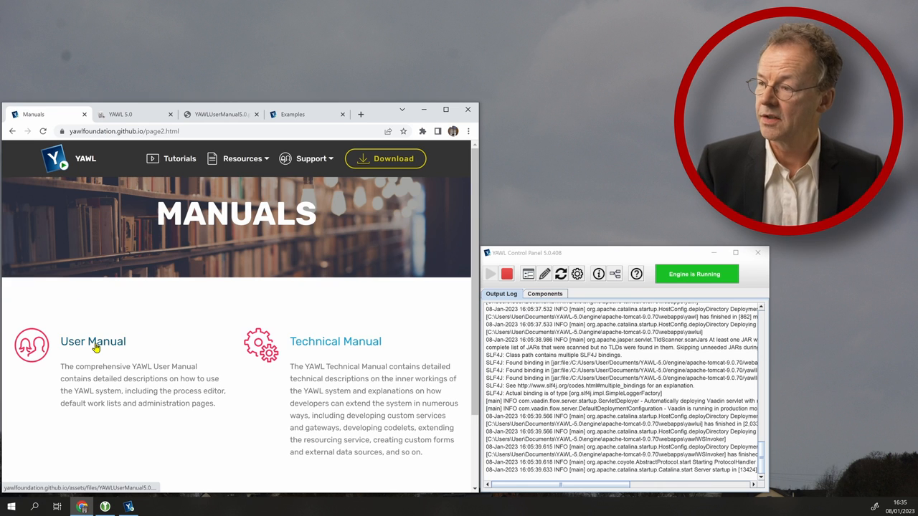
mouse_move(341, 350)
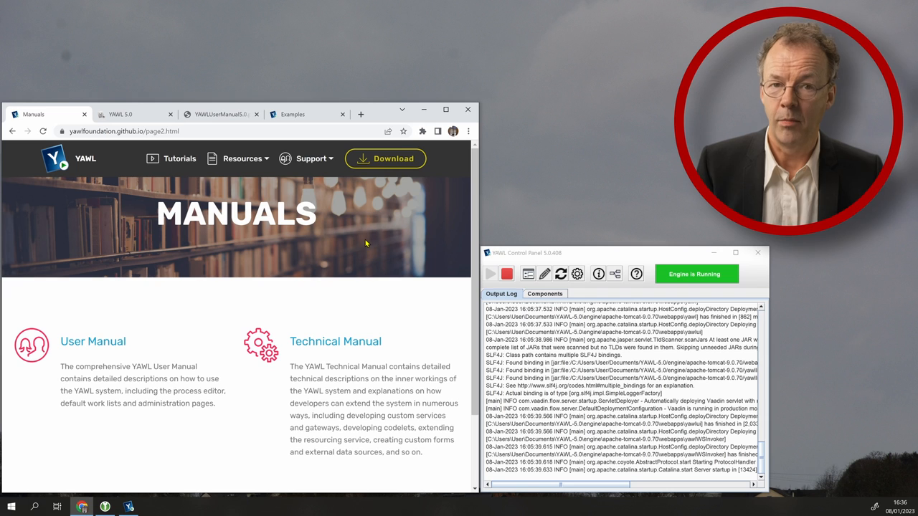
left_click(313, 158)
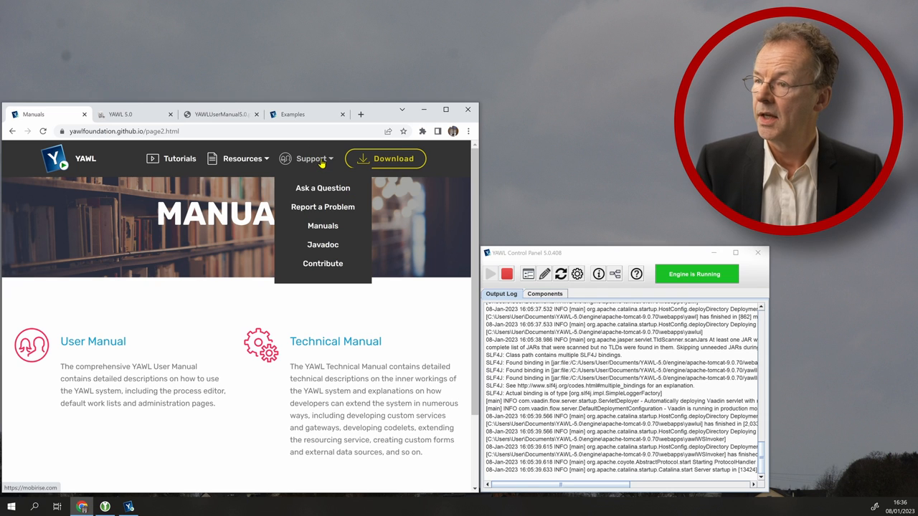